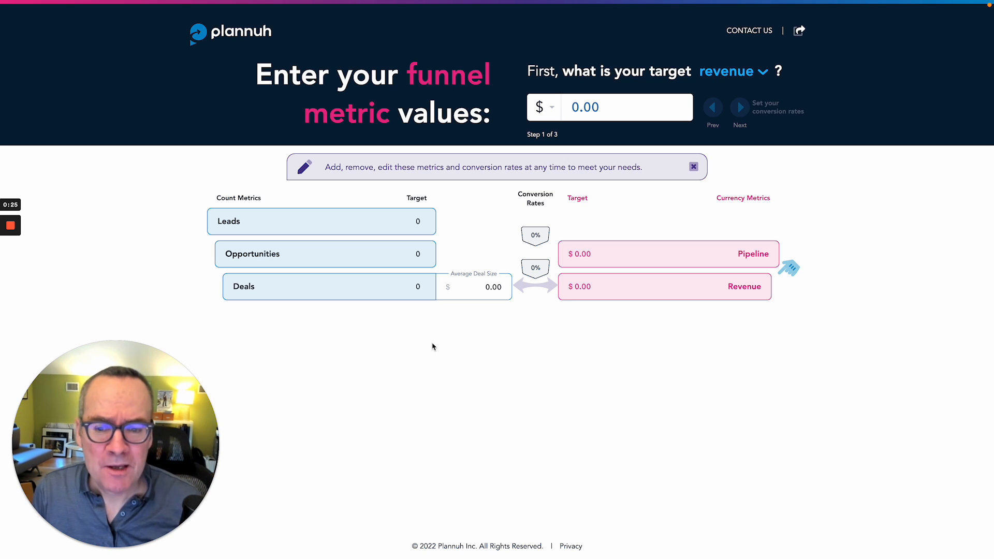
mouse_move(365, 370)
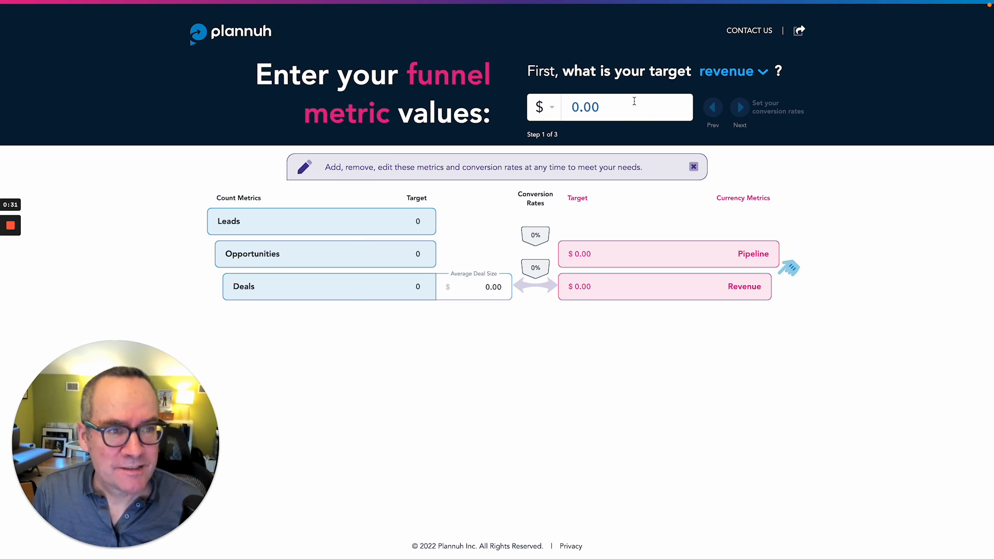
Step: Keep Revenue as the target metric and enter a $5,000,000.00 revenue target
left_click(733, 71)
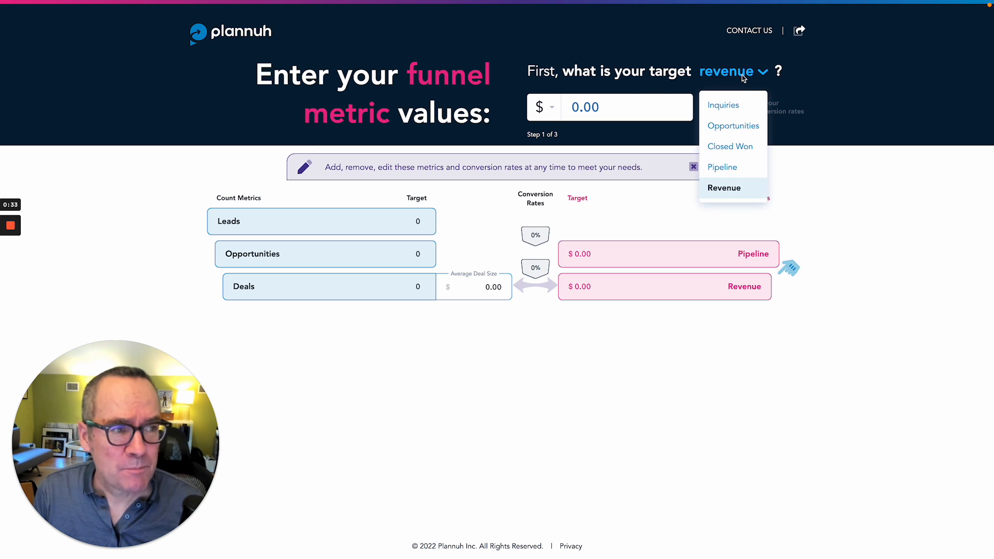
mouse_move(734, 126)
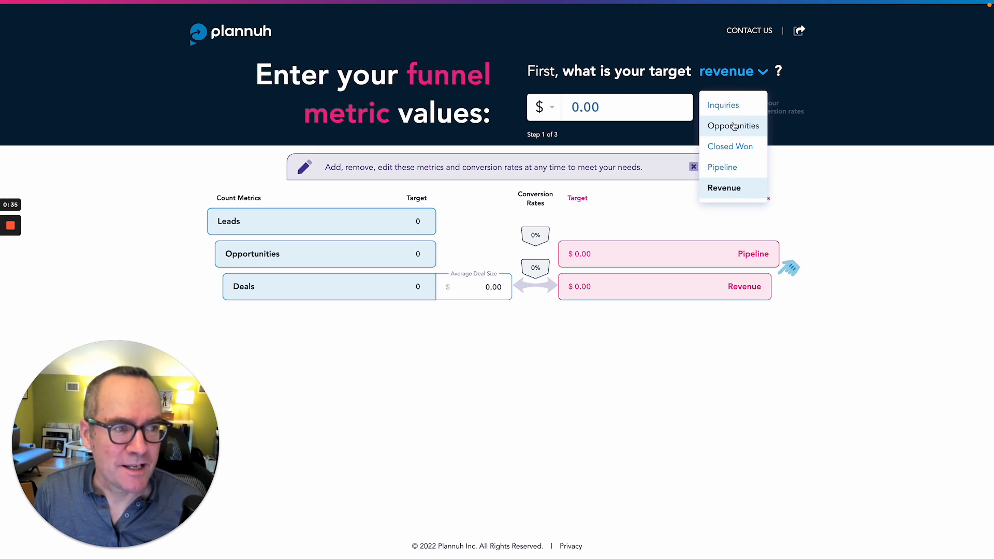
mouse_move(820, 171)
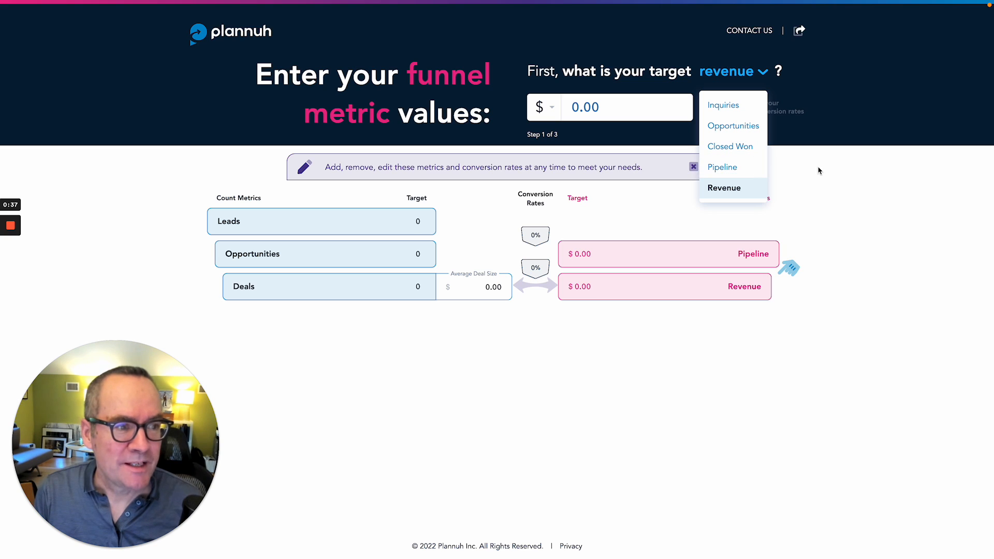
left_click(724, 188)
type("50,000")
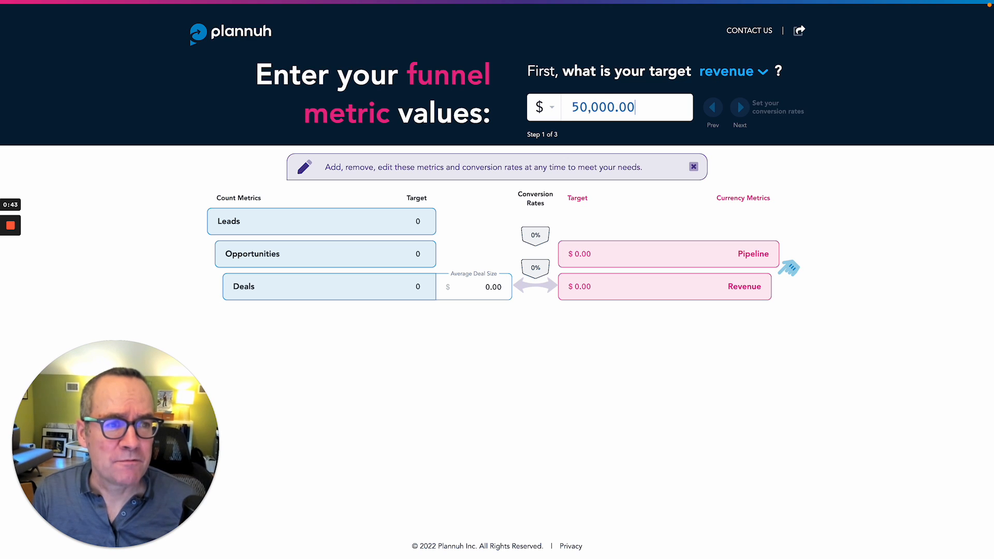
type("5,000,000.00")
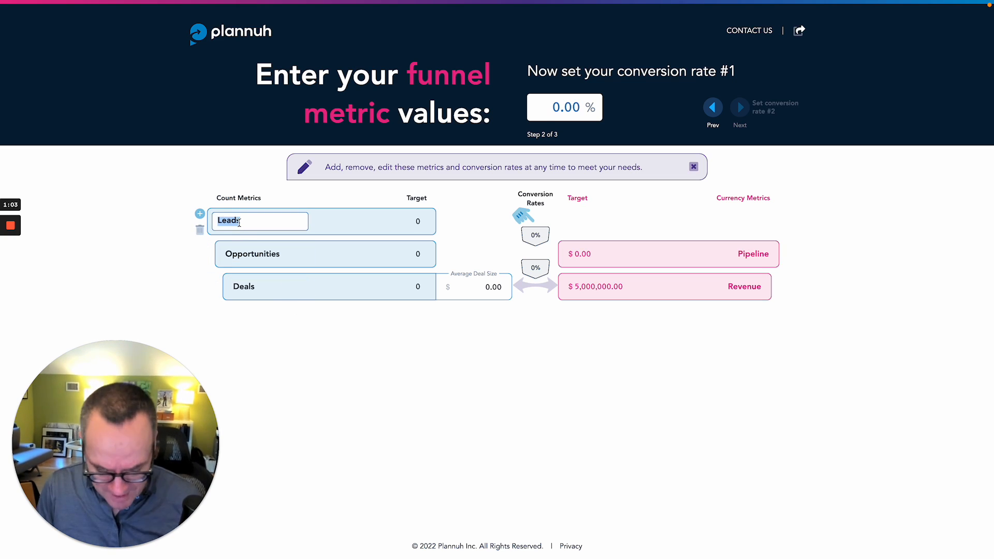
Step: Make the stages Inquiries, MQLs, SALs, Opportunities and Closed Won by renaming and adding rows
type("Inquiries")
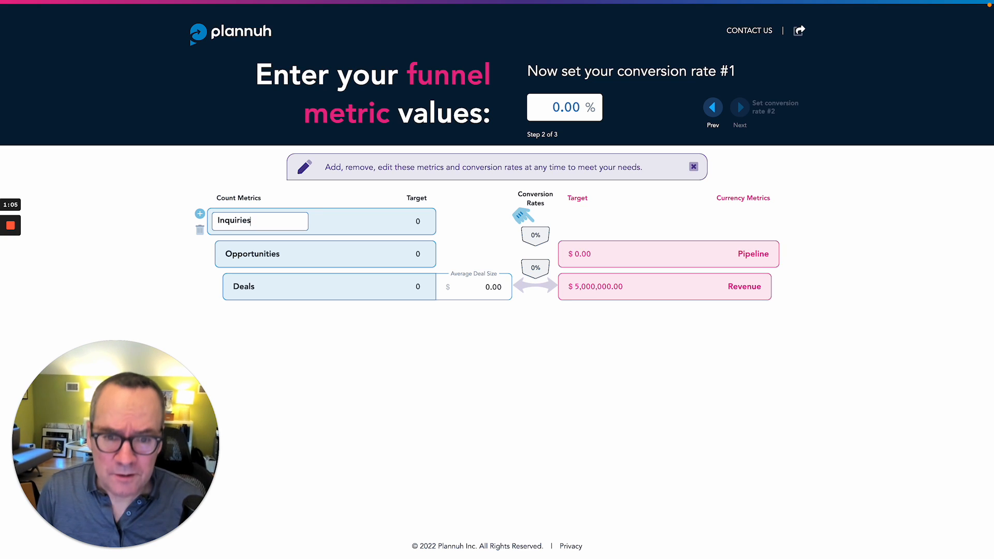
left_click(199, 246)
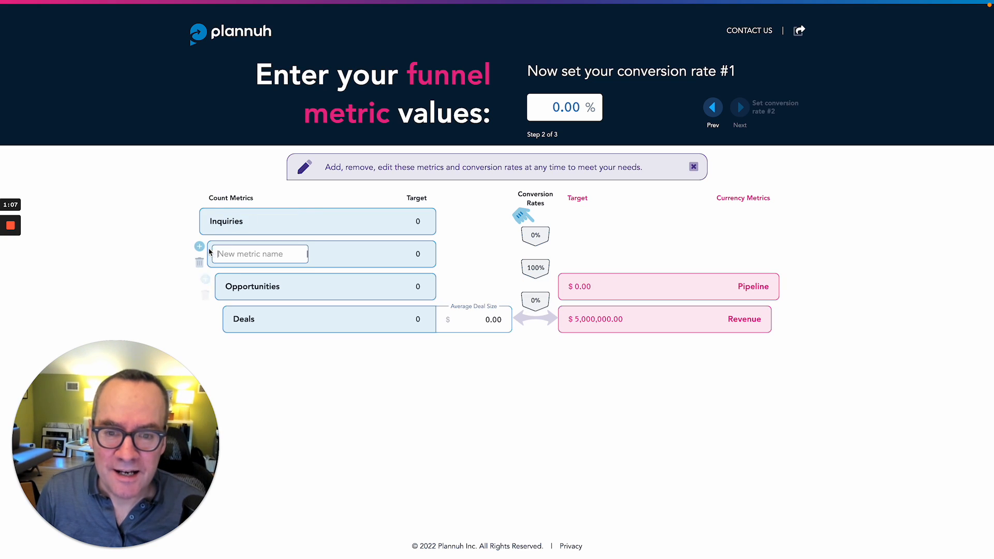
type("MW")
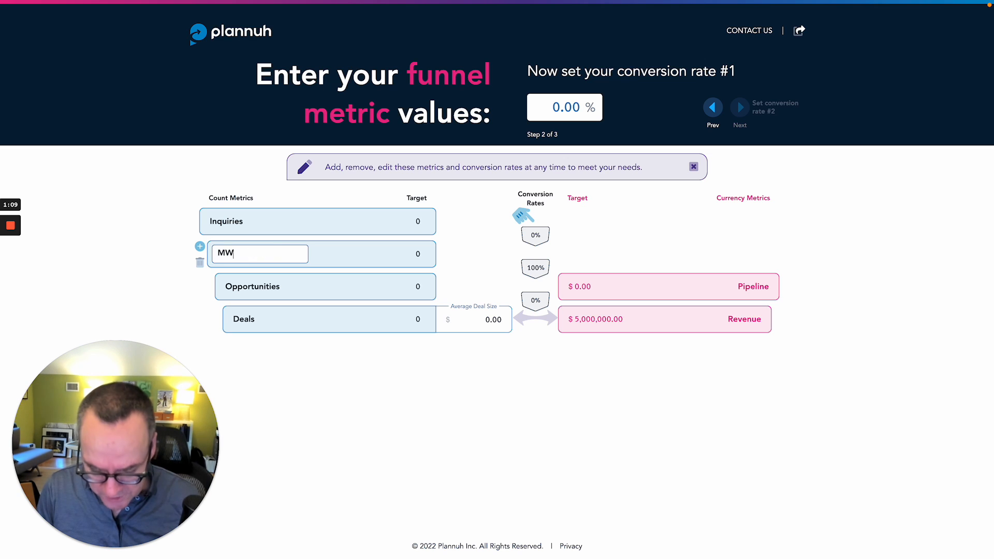
type("QLs")
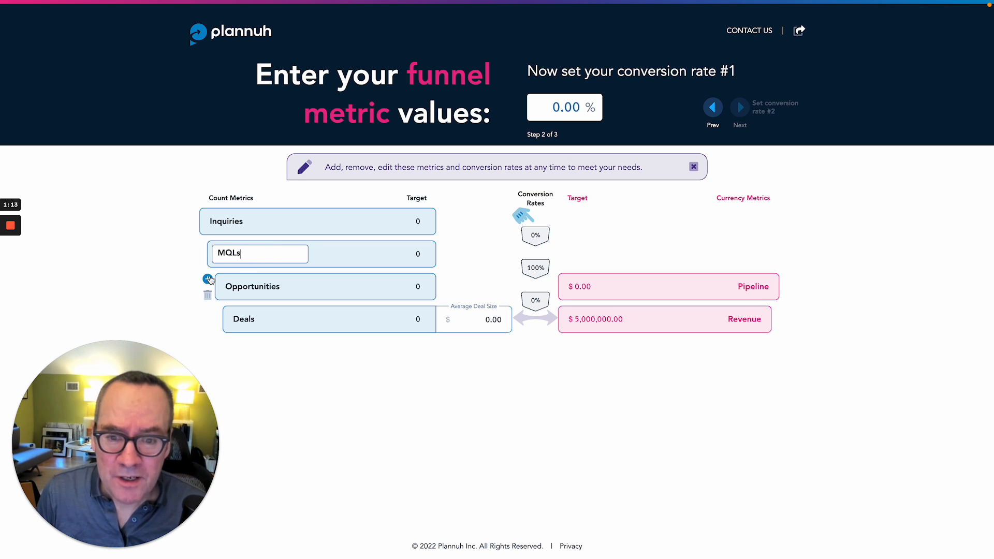
left_click(200, 278)
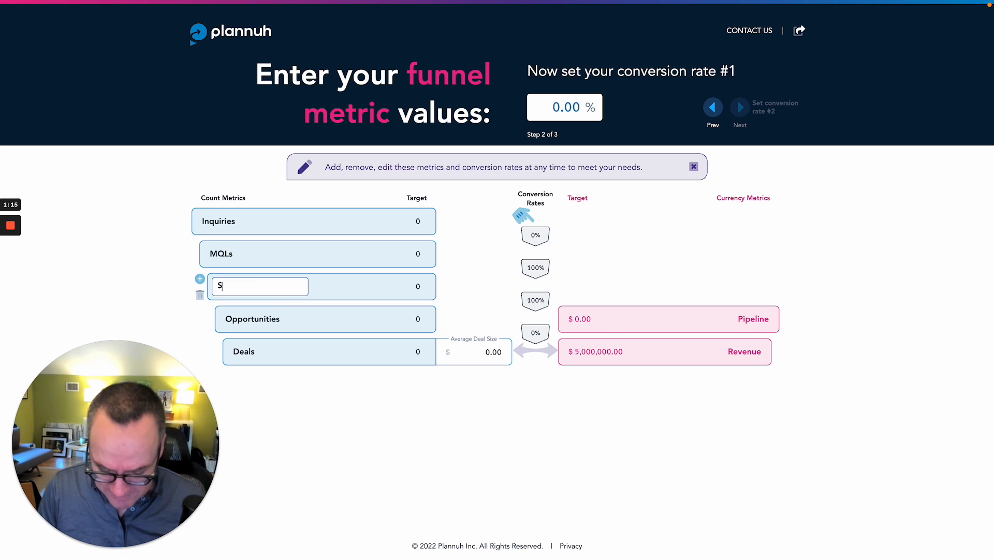
type("ALs")
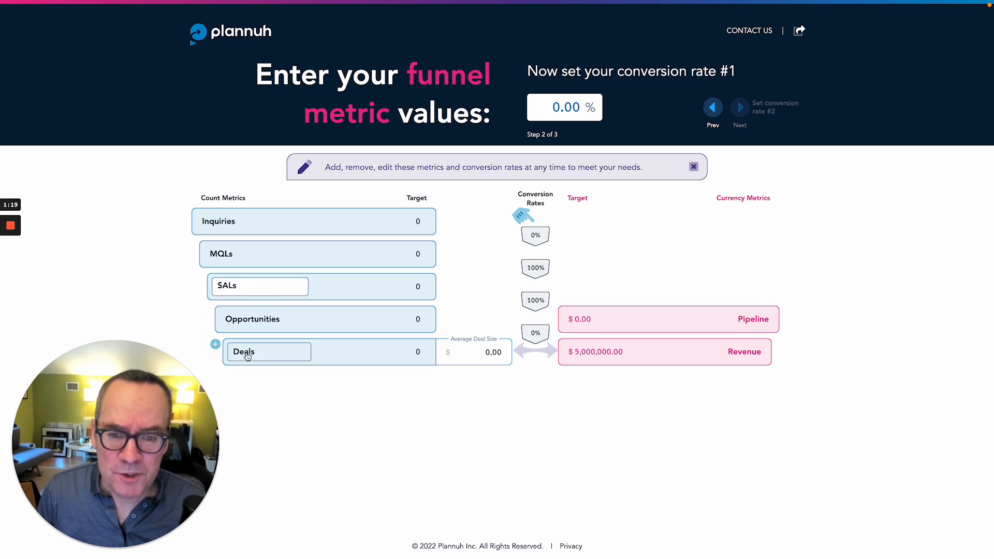
type("Closed Won")
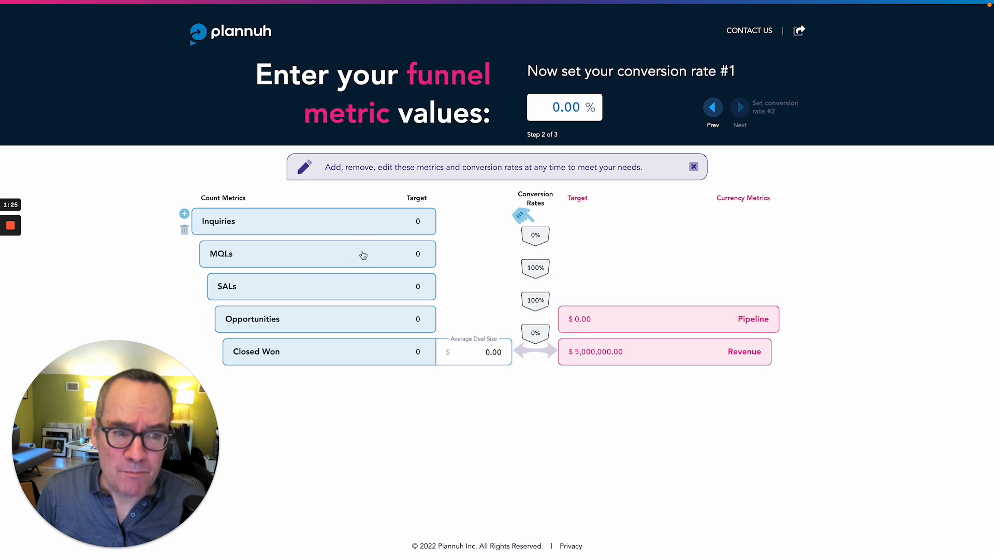
mouse_move(609, 368)
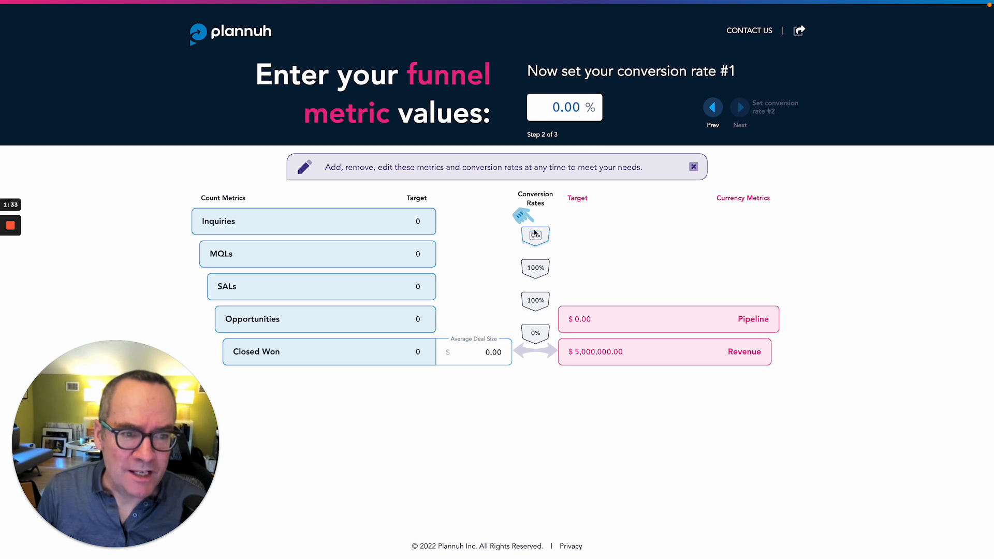
Step: Set conversion rate #1, Inquiries to MQLs, to 2.50% and advance to rate #2
left_click(534, 235)
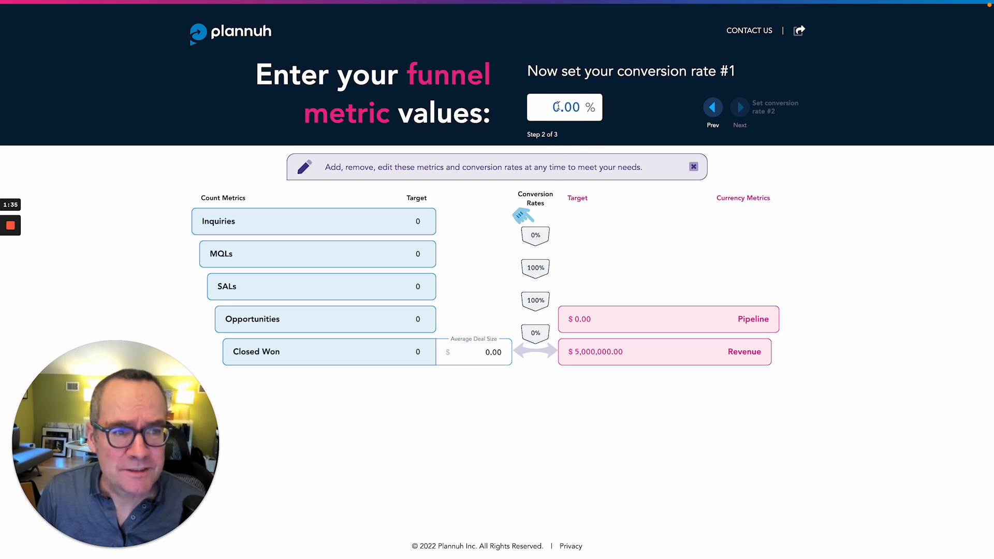
left_click(563, 106)
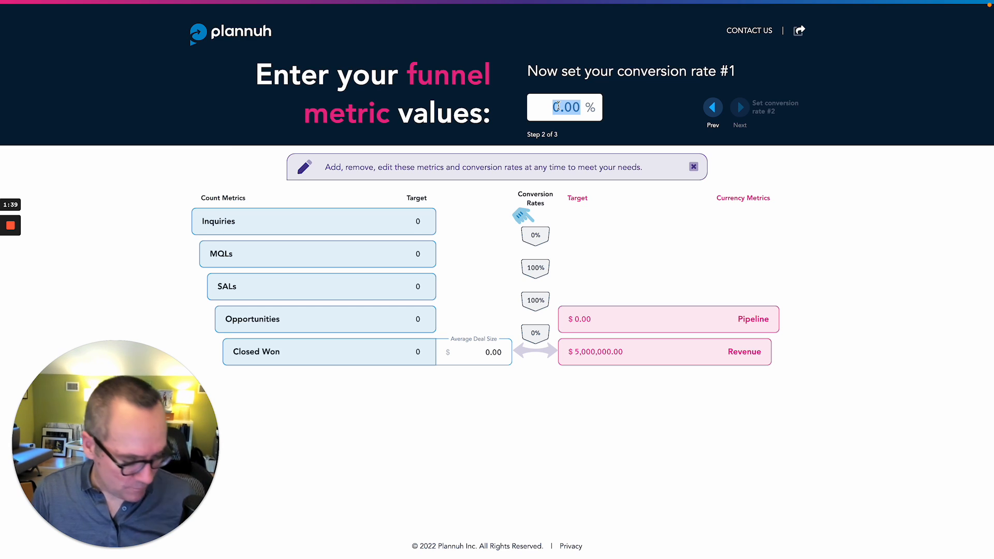
type("0.2")
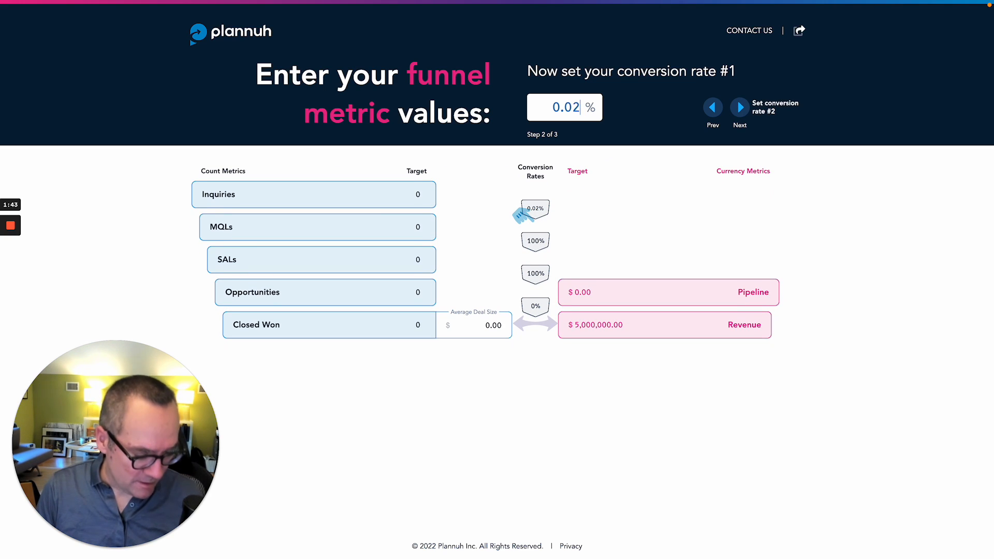
type("2.50")
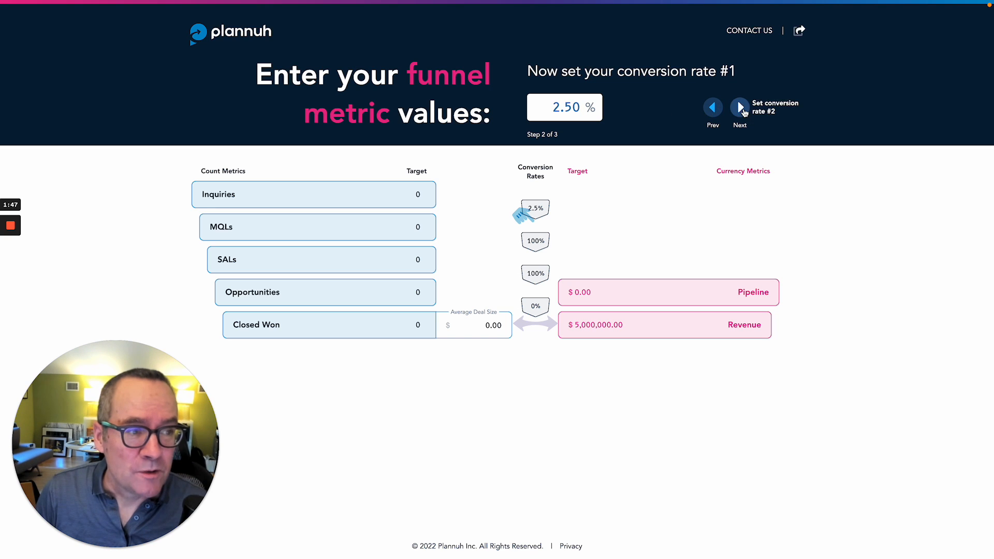
left_click(739, 108)
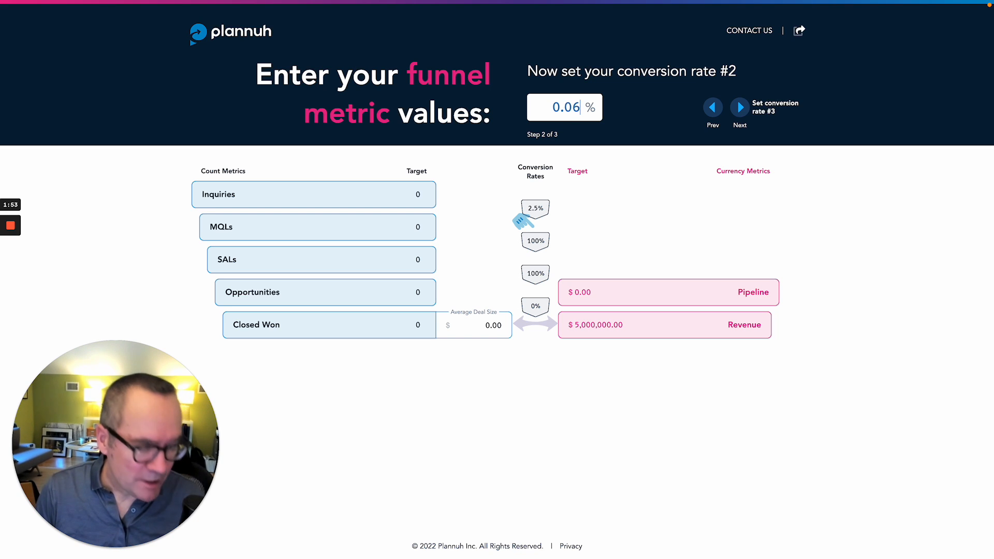
Step: Set conversion rate #2, MQLs to SALs, to 67.00% and advance to rate #3
type("67.00")
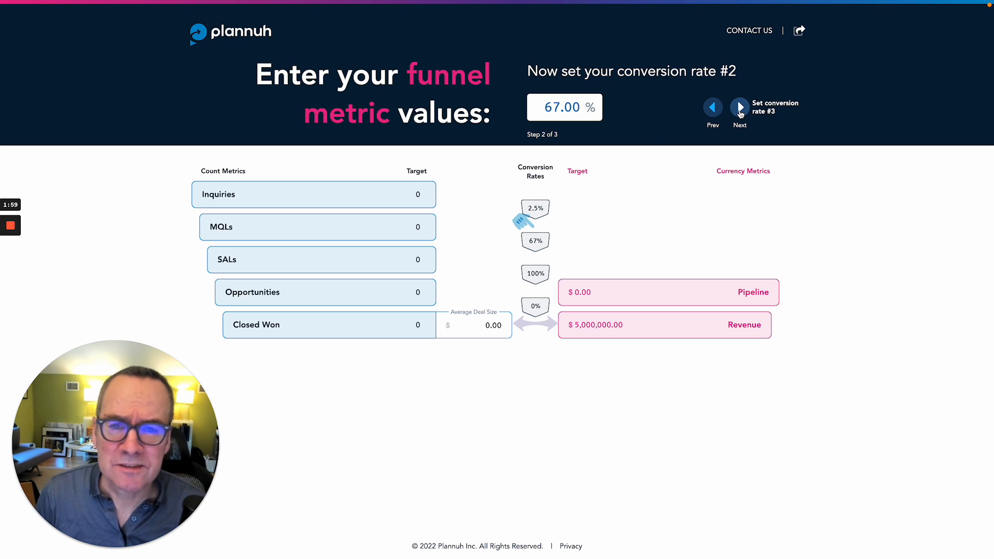
left_click(739, 108)
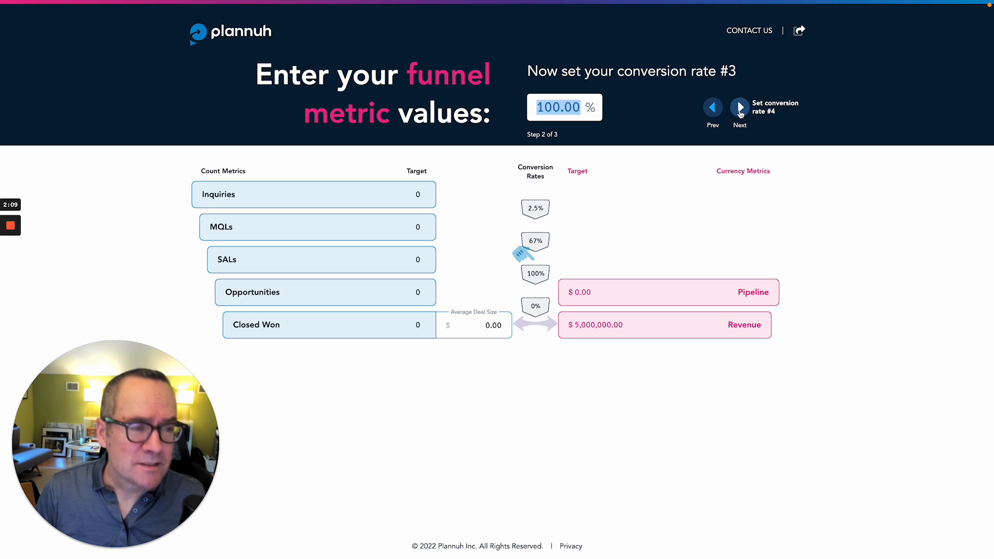
Step: Set rate #3 to 20.00% and rate #4 to 35.00%, then advance to average deal size
type("20.00")
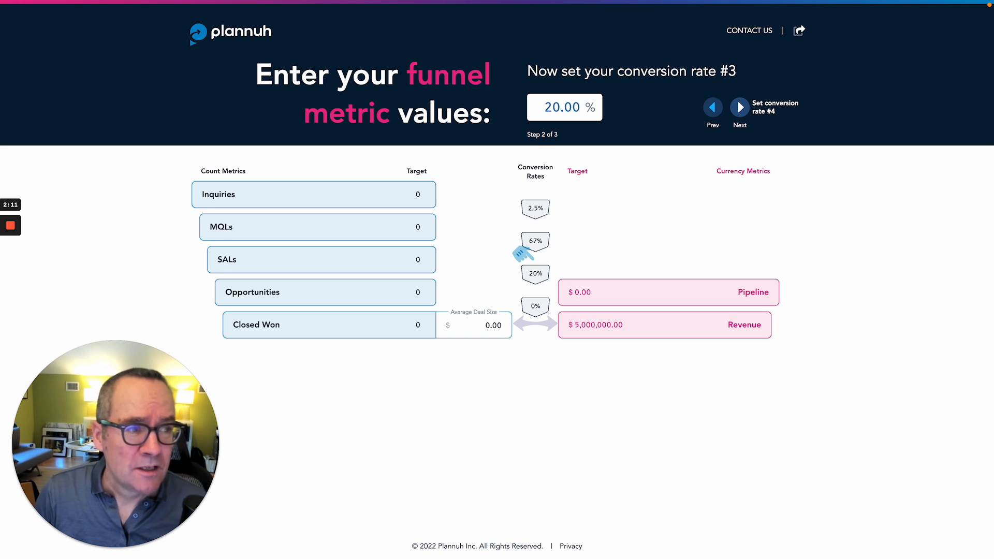
left_click(740, 107)
type("35")
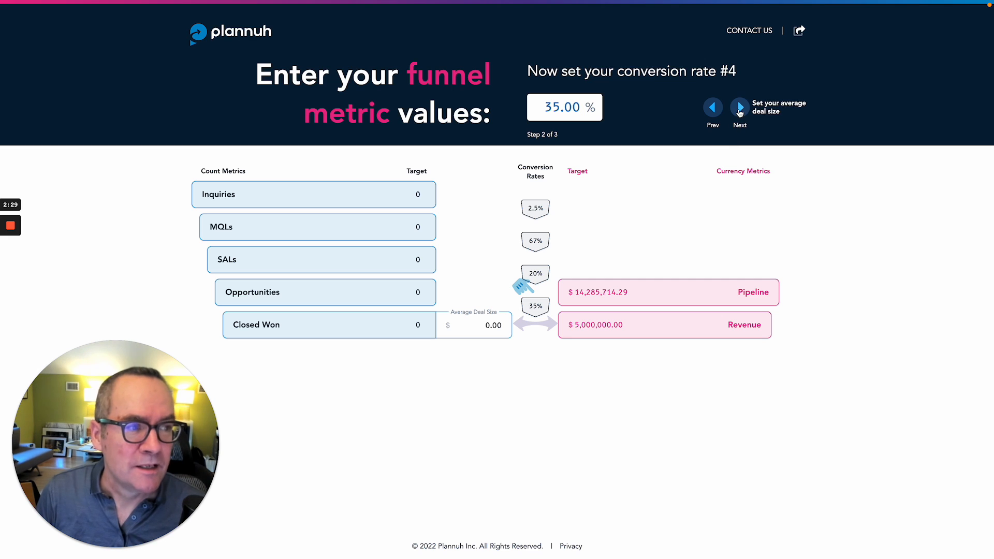
left_click(739, 108)
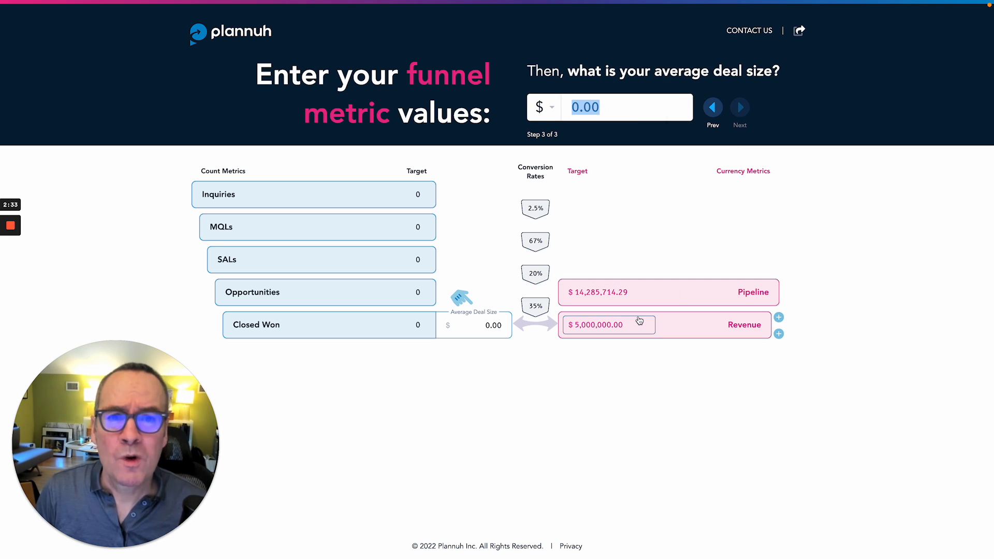
mouse_move(606, 343)
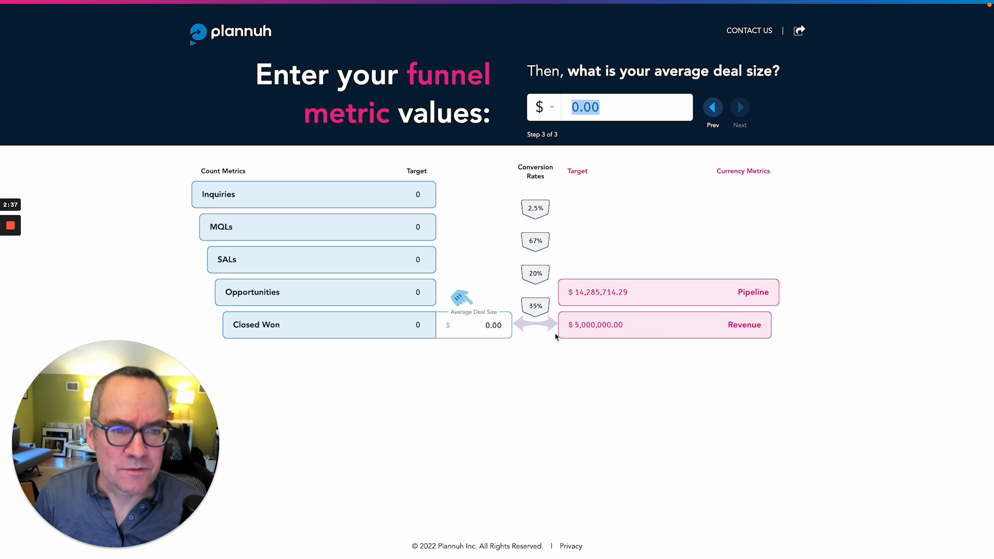
Step: Enter a $25,000.00 average deal size beside Closed Won, filling targets down to 200 Closed Won
left_click(473, 325)
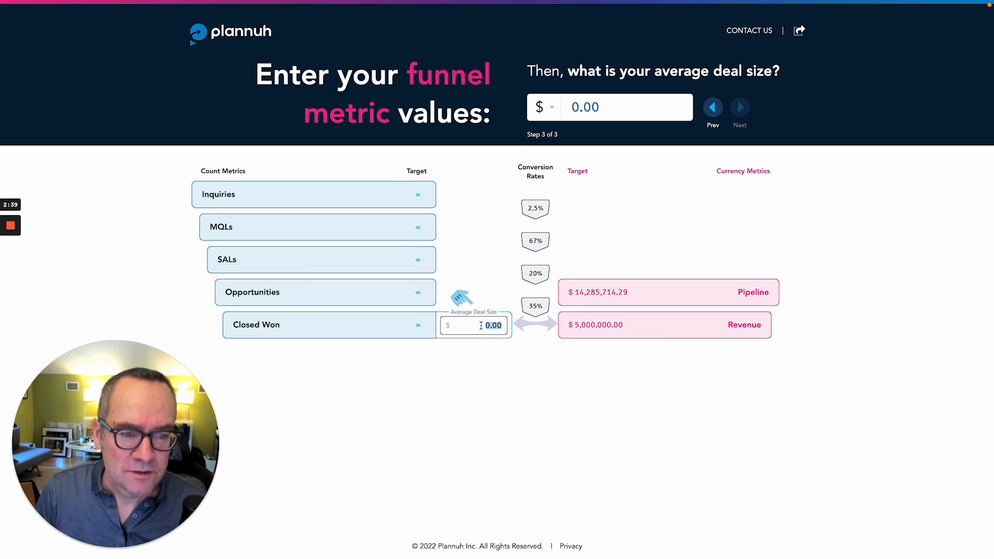
type("2.50")
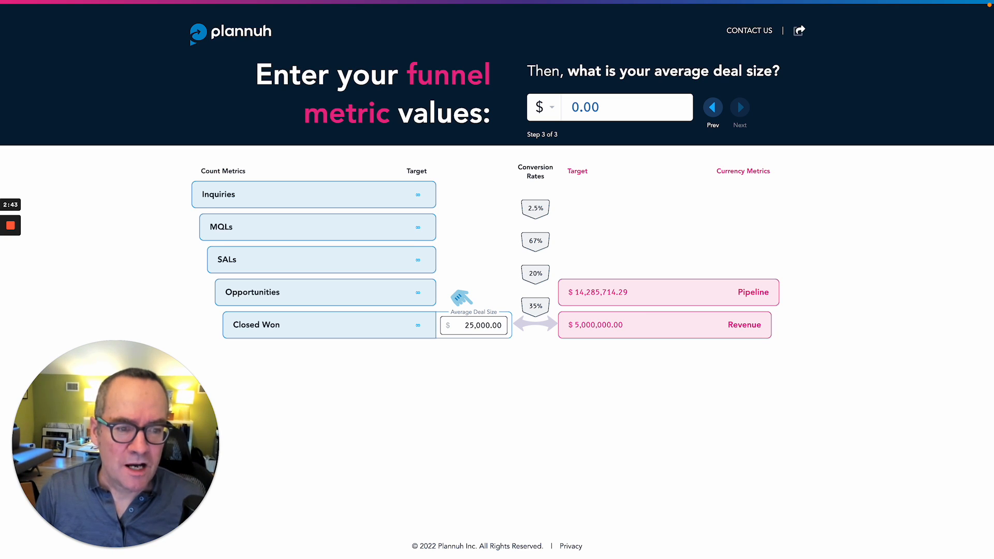
type("25,000.00")
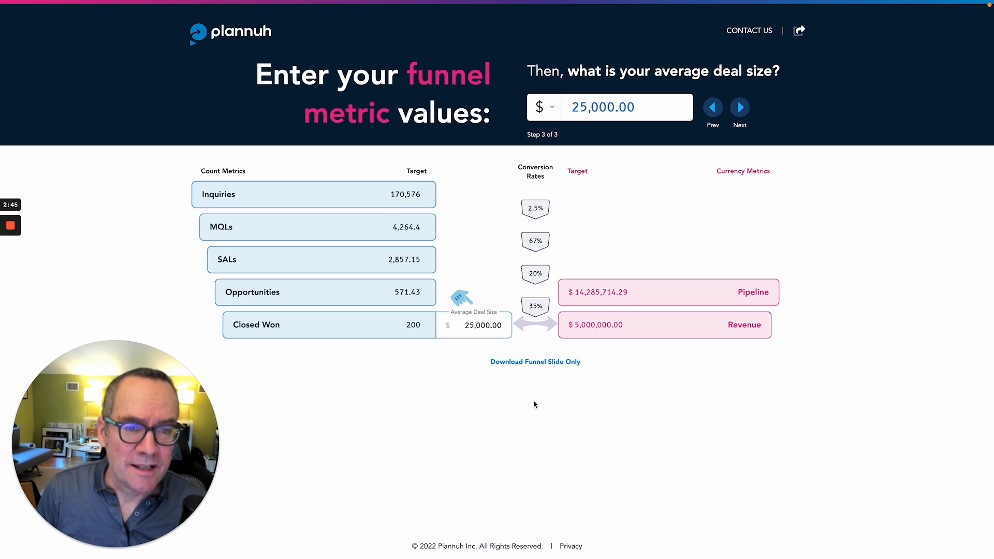
mouse_move(421, 349)
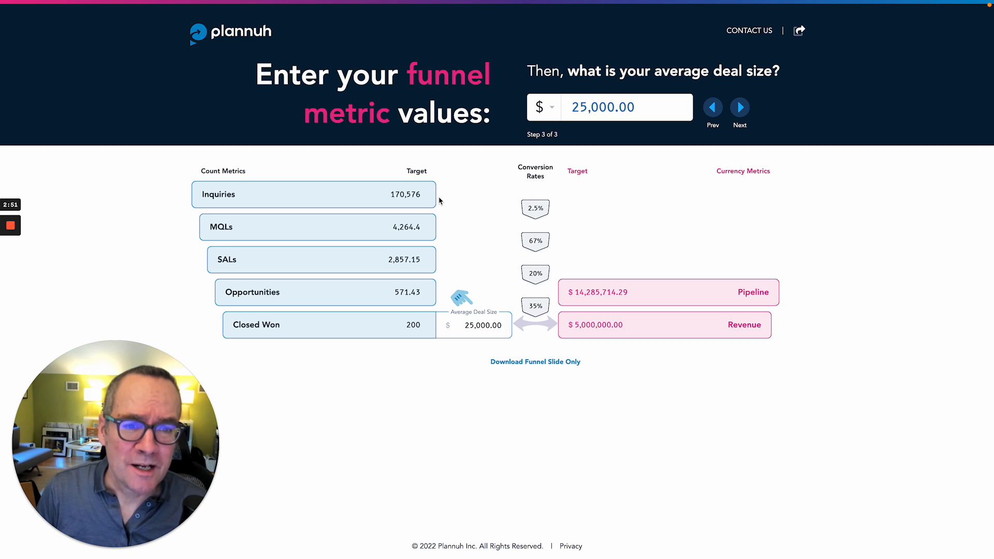
mouse_move(445, 225)
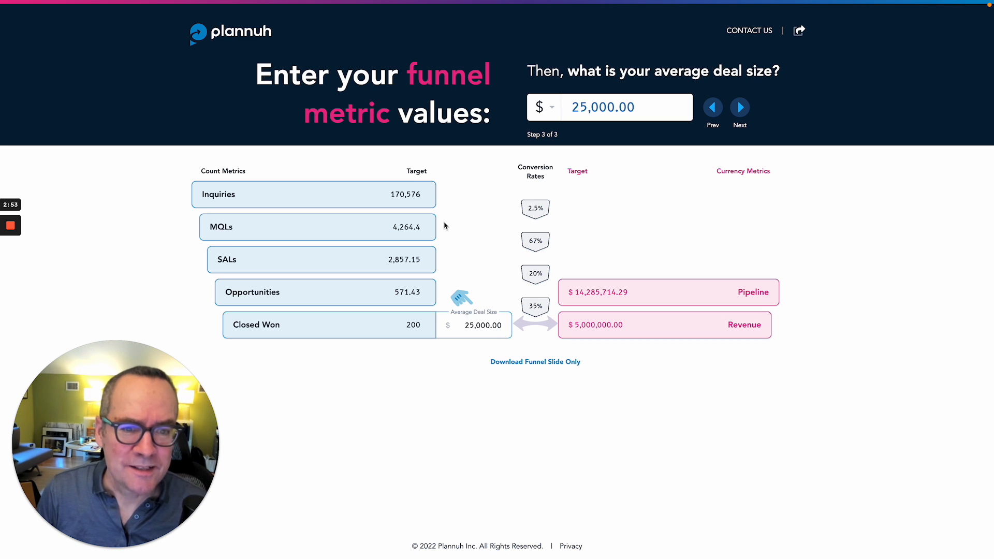
mouse_move(448, 263)
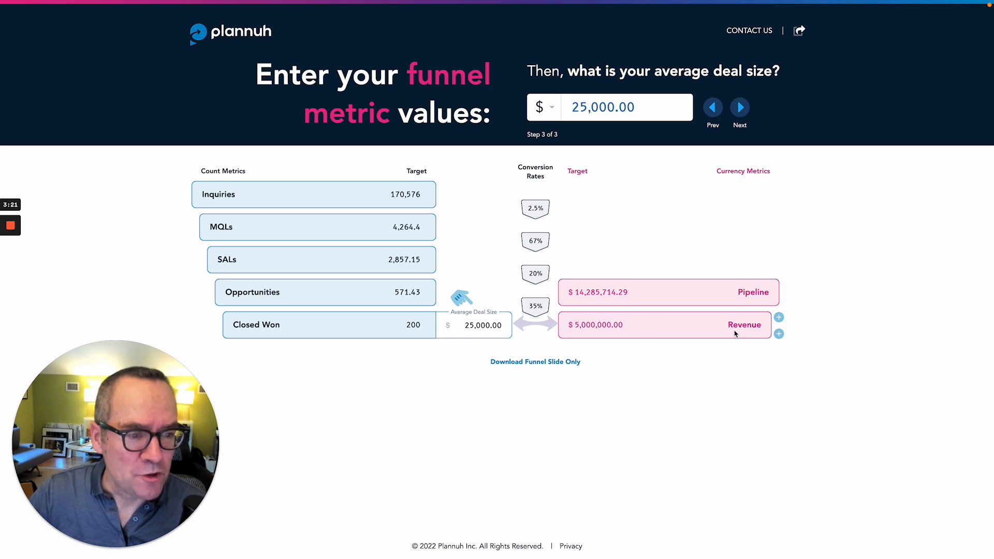
mouse_move(779, 335)
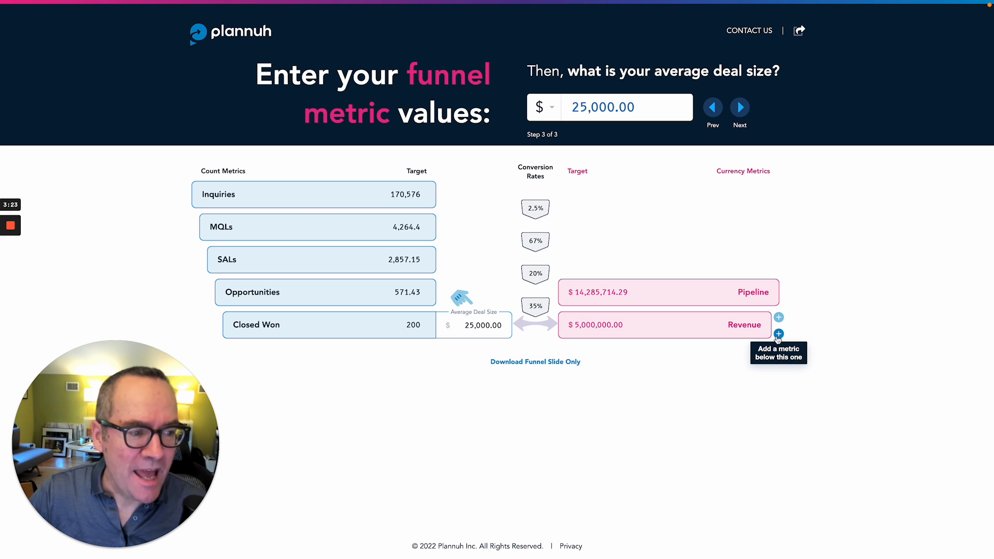
Step: Add a Lifetime Value (LTV) metric below Revenue at 400%, showing $20,000,000
left_click(779, 335)
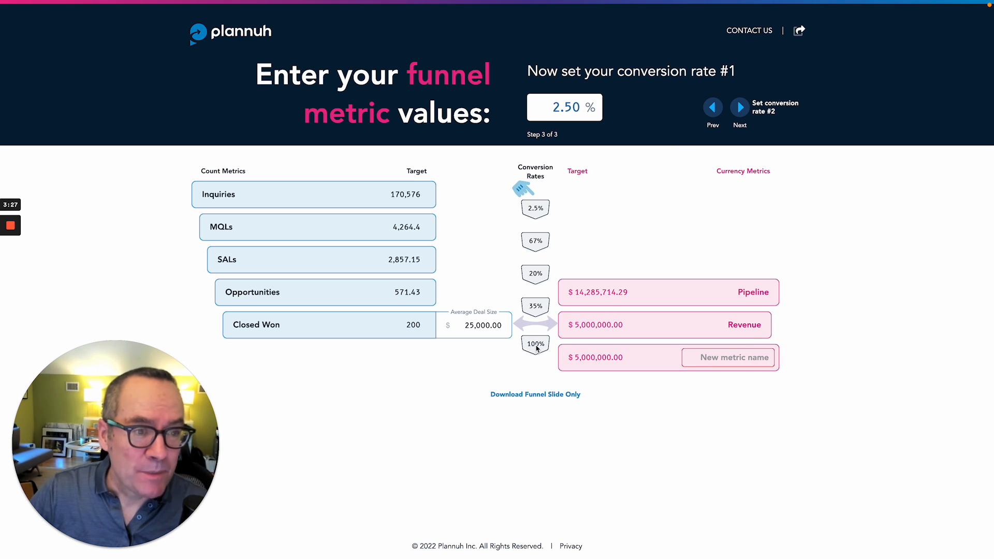
left_click(728, 358)
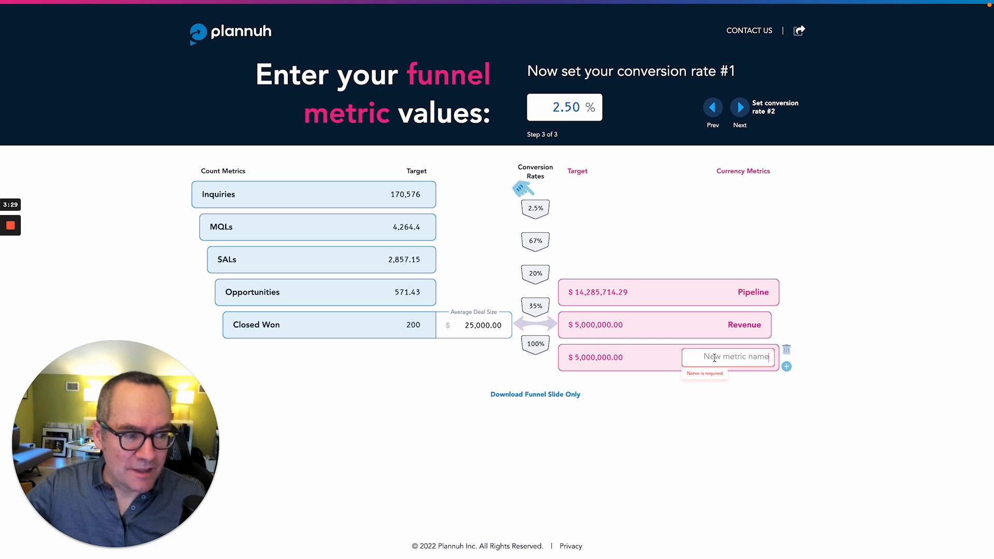
type("Lift")
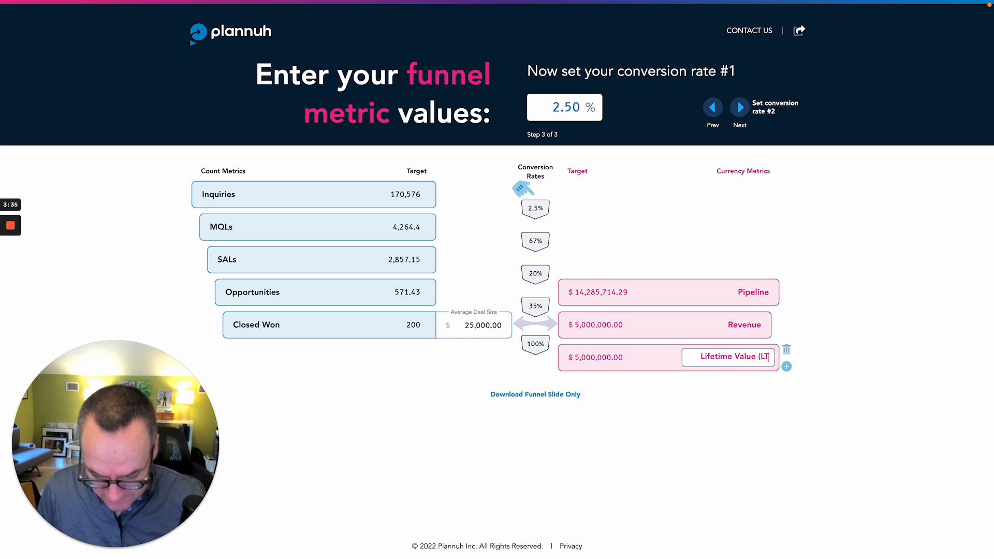
type("C")
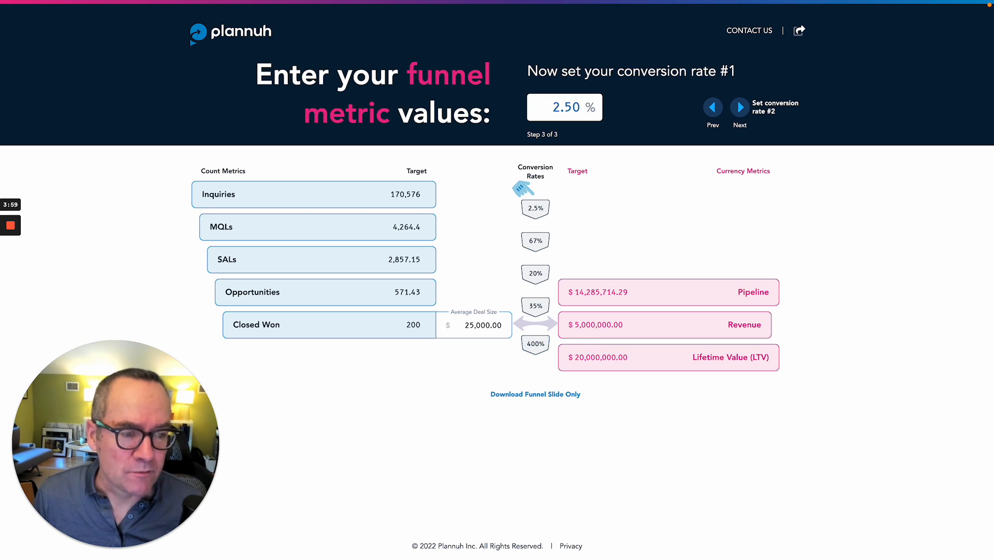
left_click(608, 324)
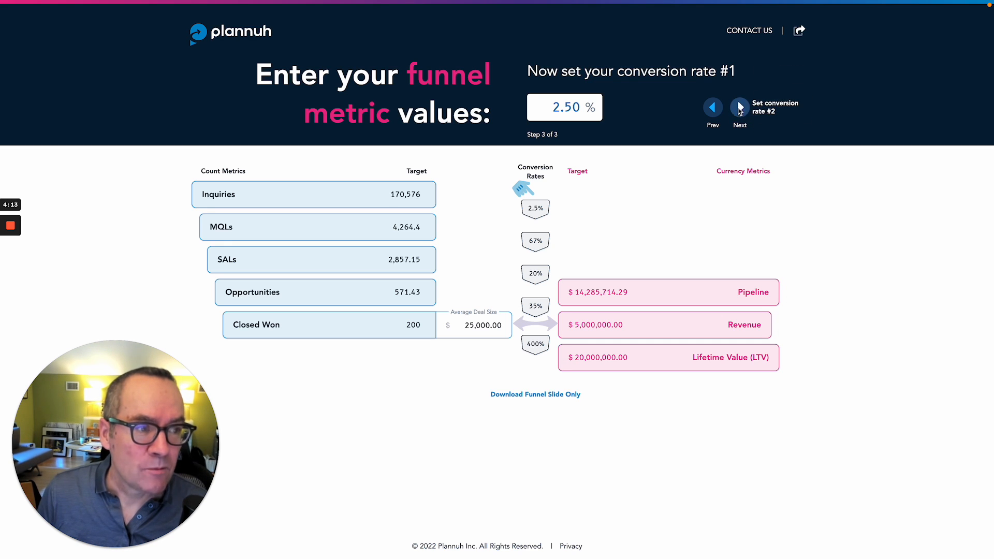
Step: Reach the bonus step, base cost on mqls at $250 each, calculate the $1,066,100 budget and start the slide download
left_click(740, 107)
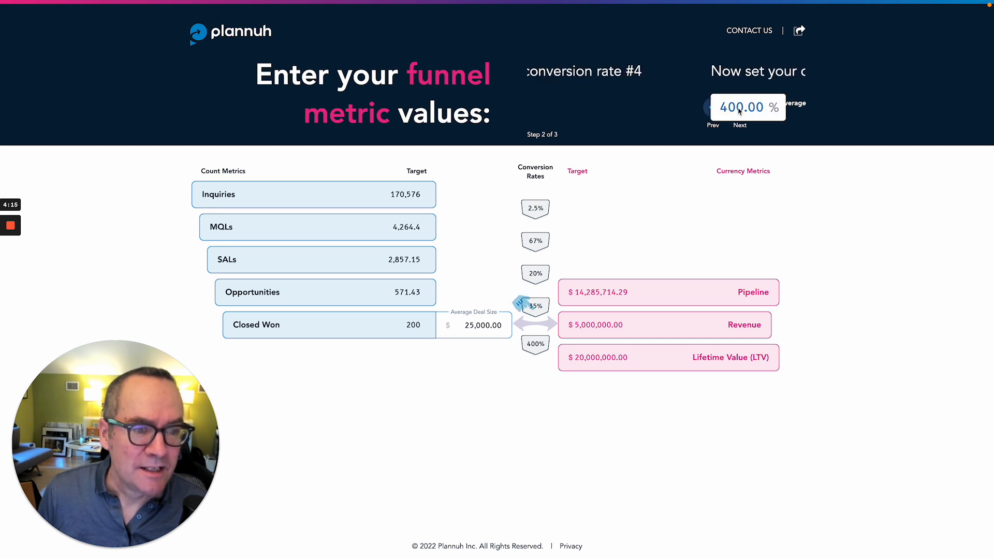
left_click(739, 108)
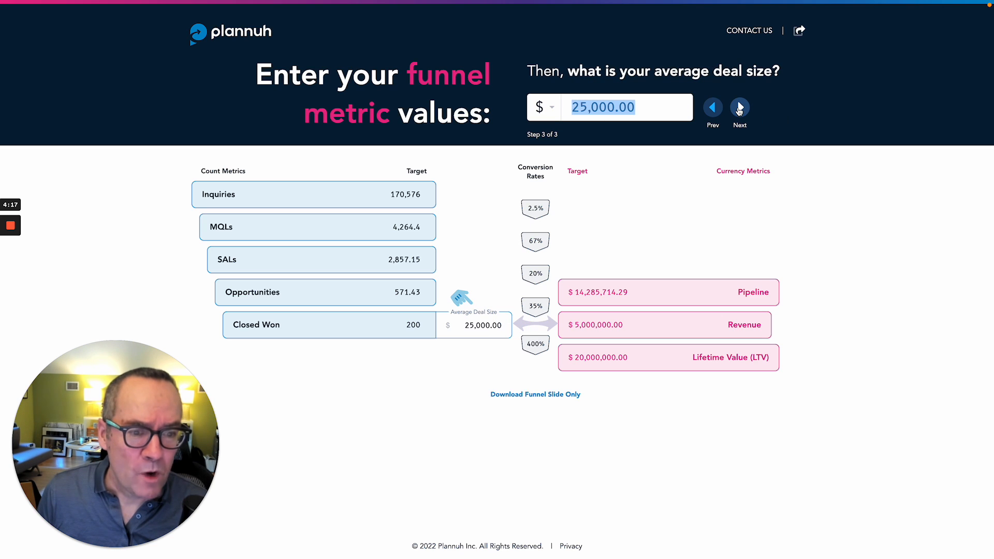
left_click(740, 108)
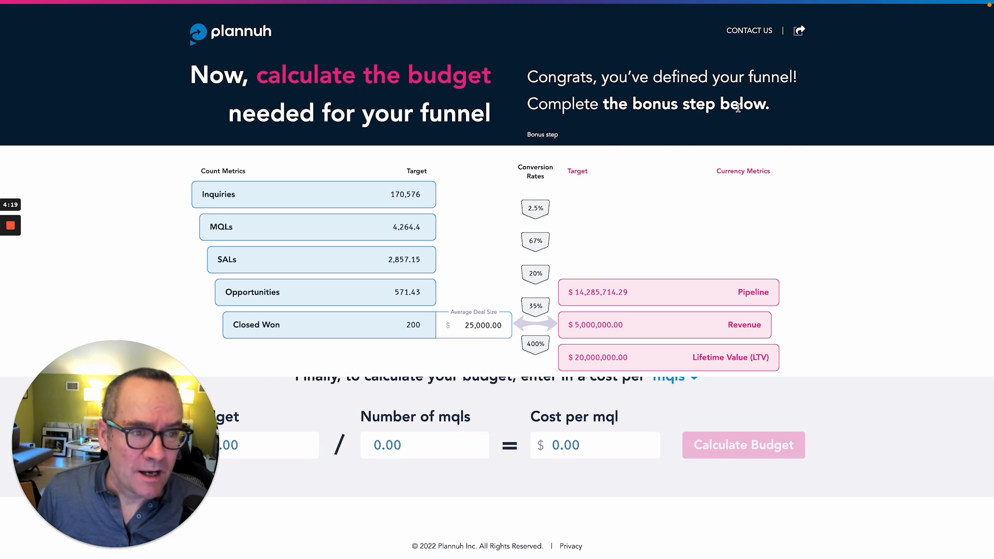
scroll("down", 3)
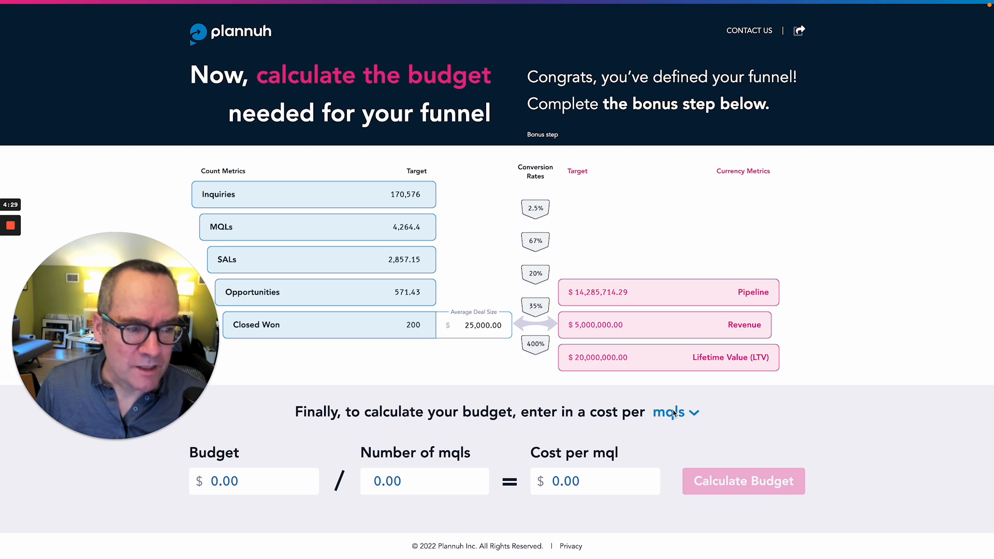
left_click(670, 411)
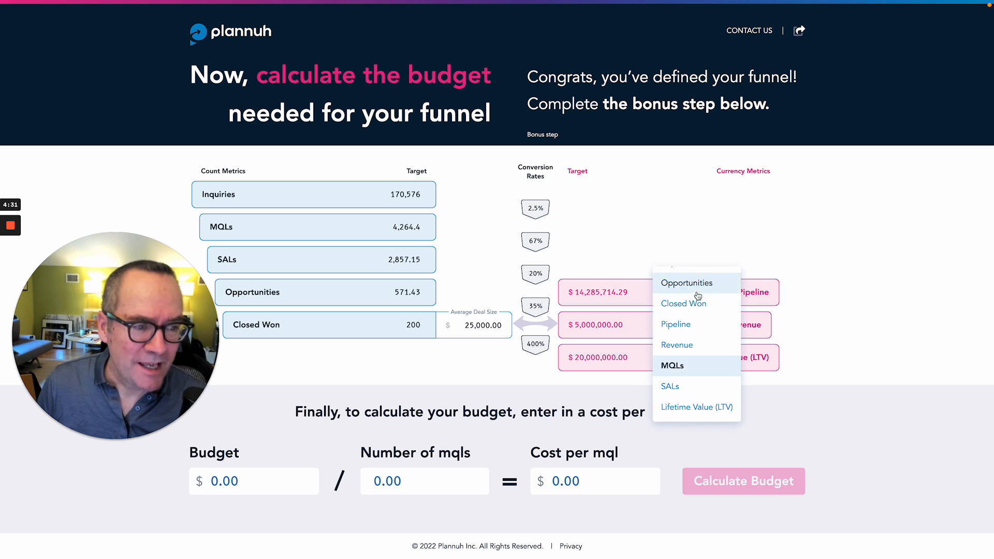
mouse_move(675, 324)
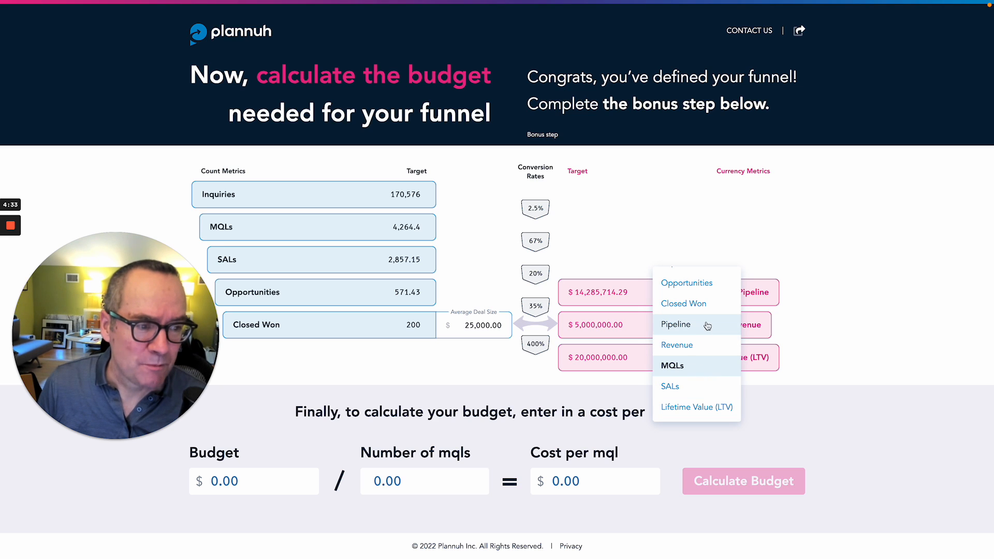
mouse_move(709, 366)
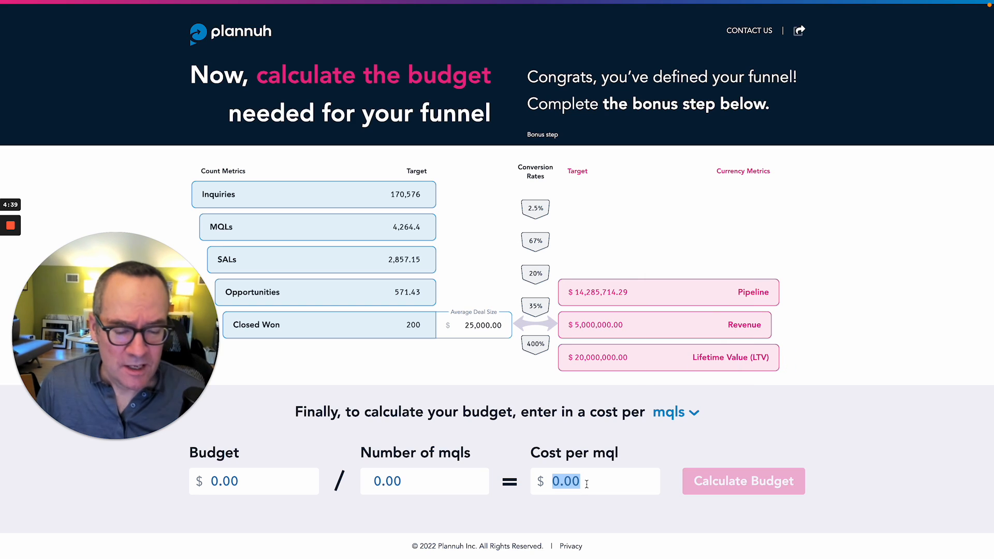
type("2.50")
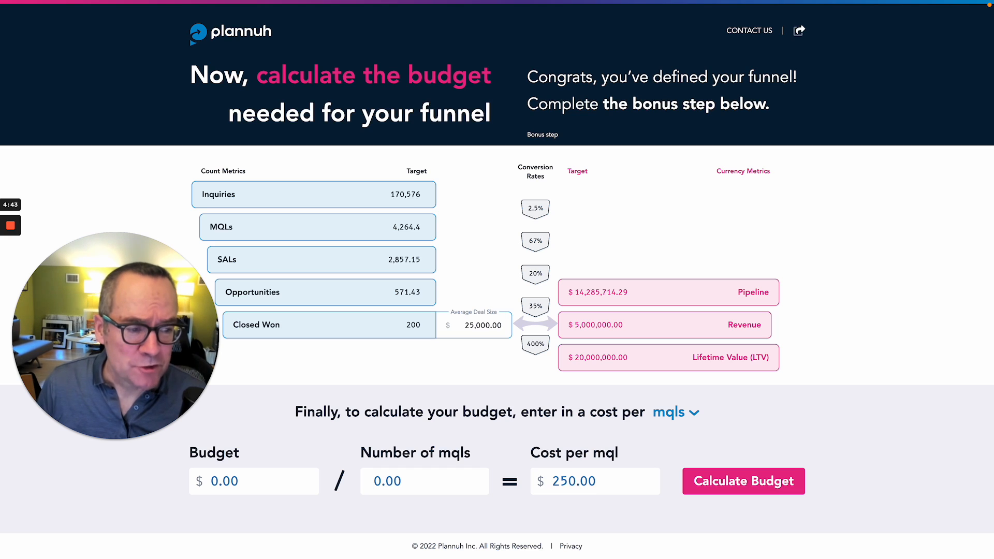
left_click(743, 482)
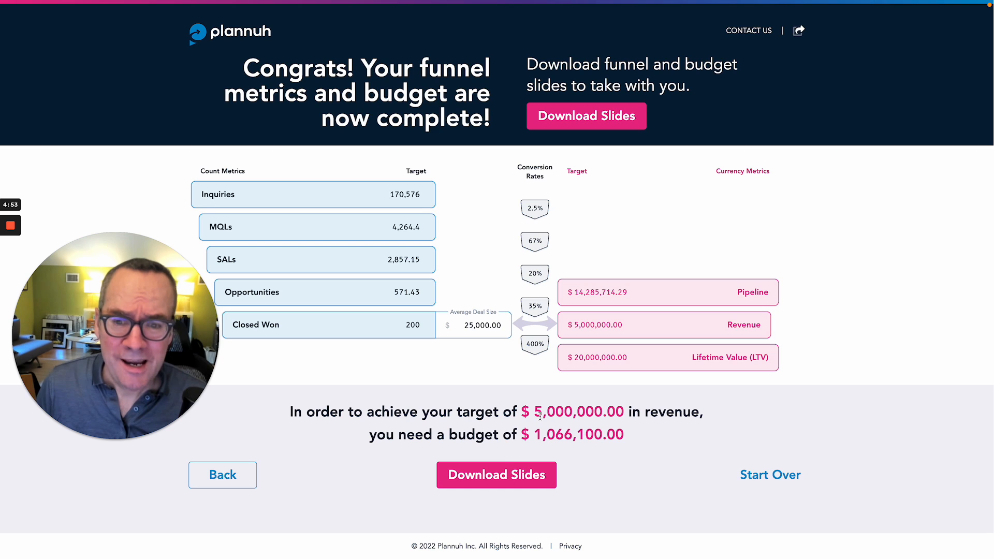
left_click(497, 476)
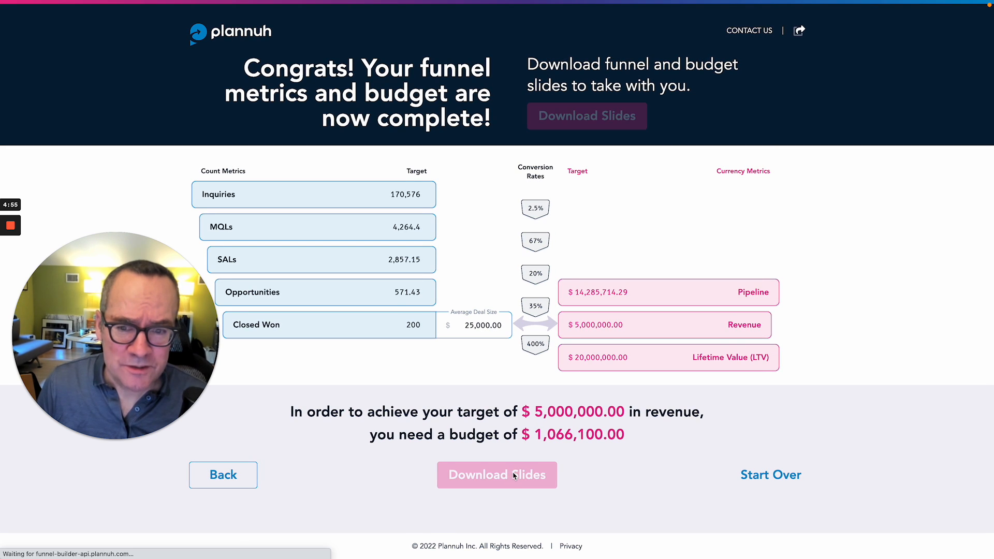
Step: Download the completed funnel and budget slide deck
left_click(497, 476)
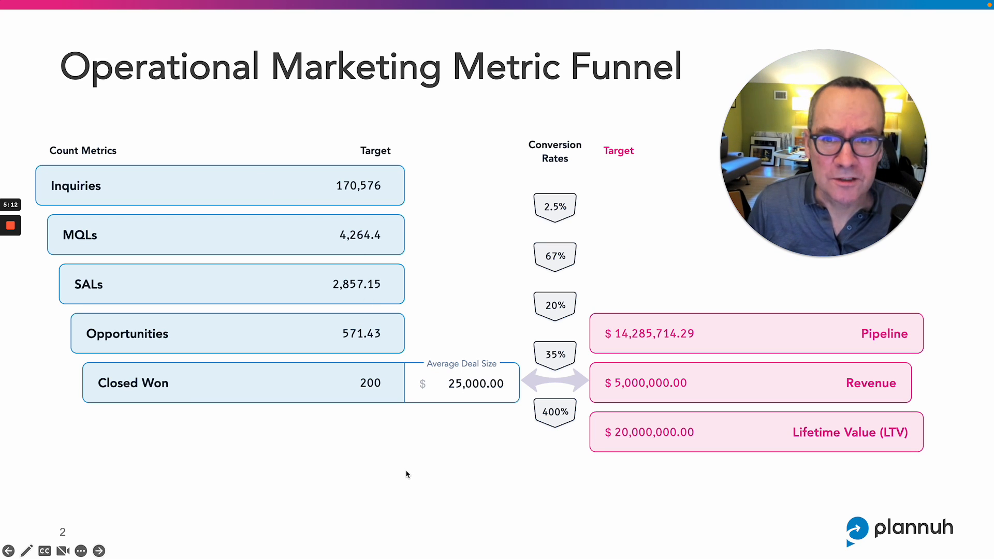
Step: Advance through the downloaded deck to the Plannuh demo pitch slide
left_click(97, 550)
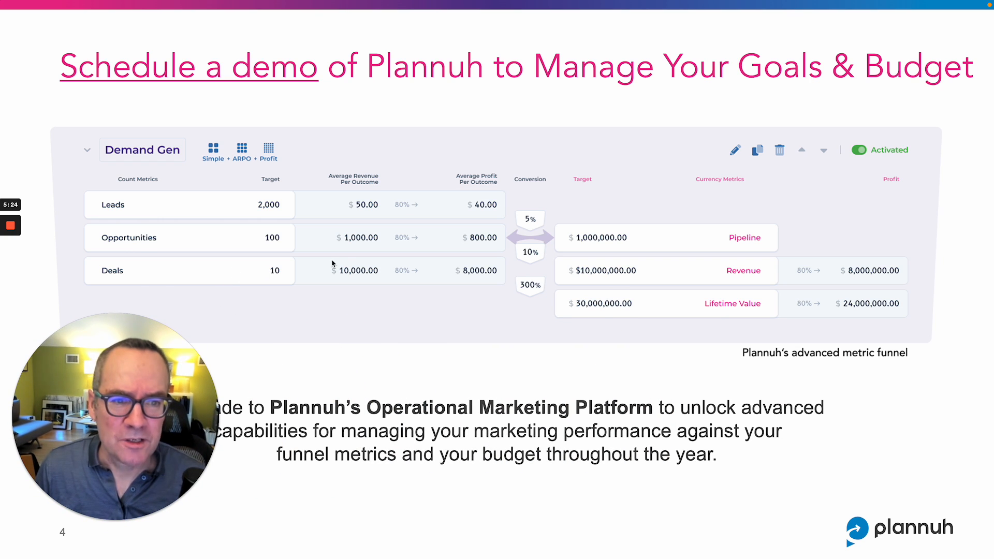
mouse_move(469, 220)
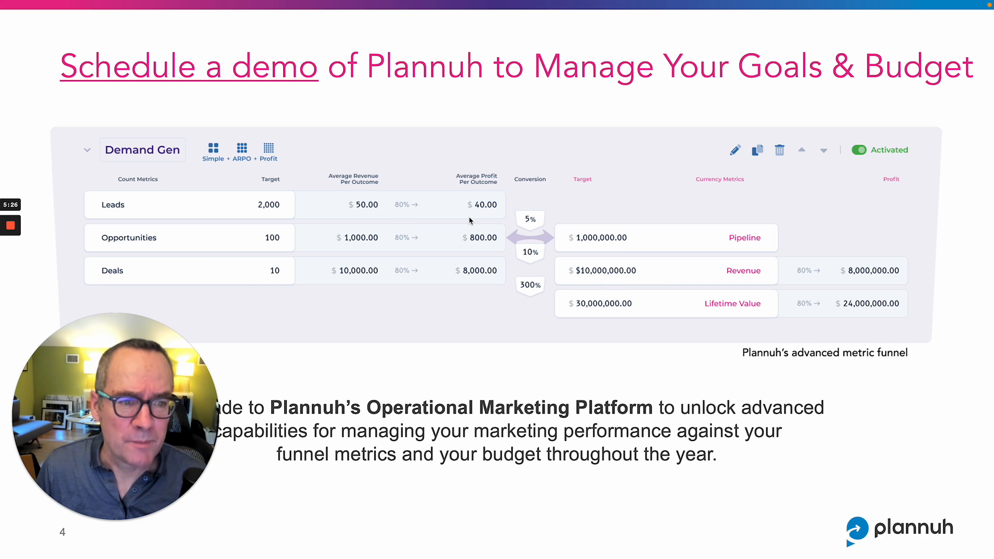